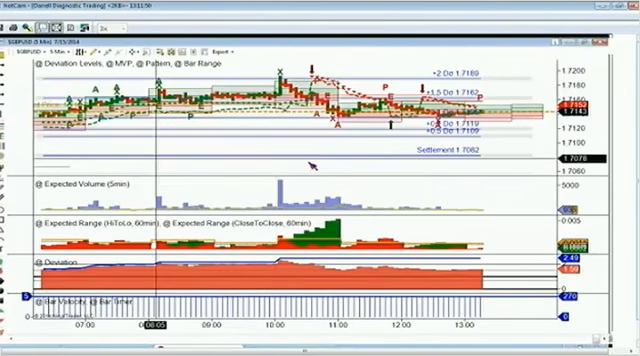
mouse_move(132, 316)
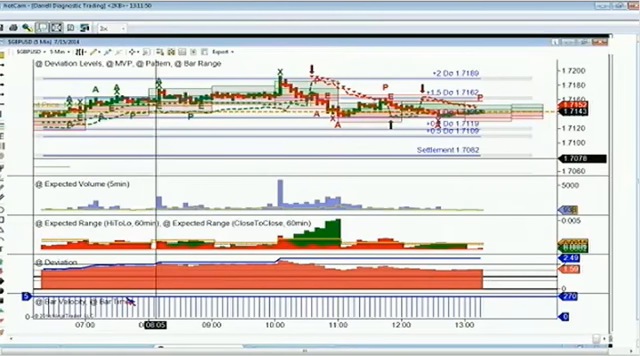
mouse_move(62, 224)
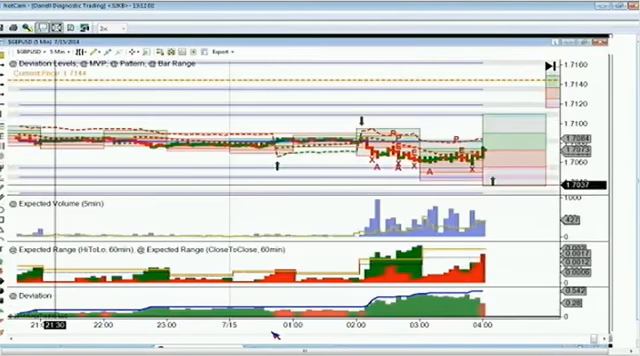
mouse_move(382, 194)
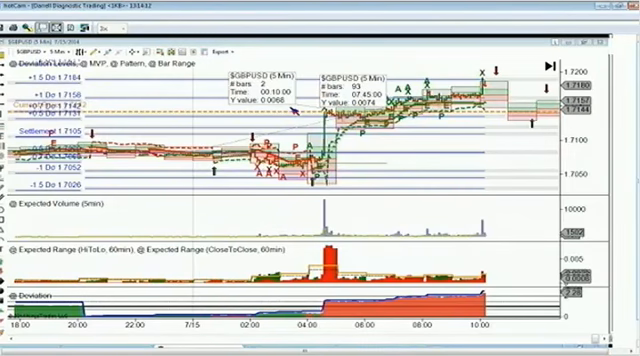
mouse_move(304, 120)
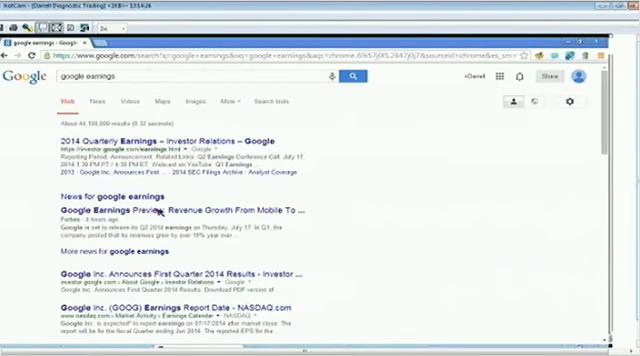
mouse_move(284, 236)
text(ibm)
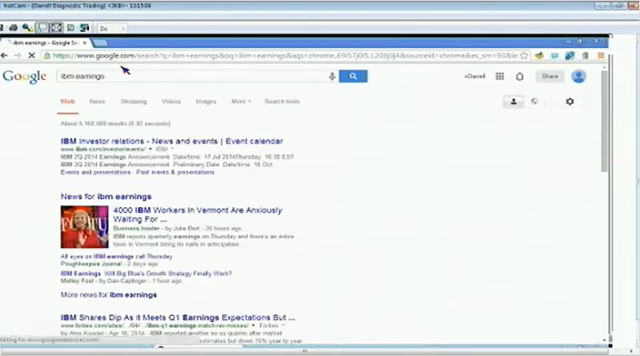
mouse_move(30, 272)
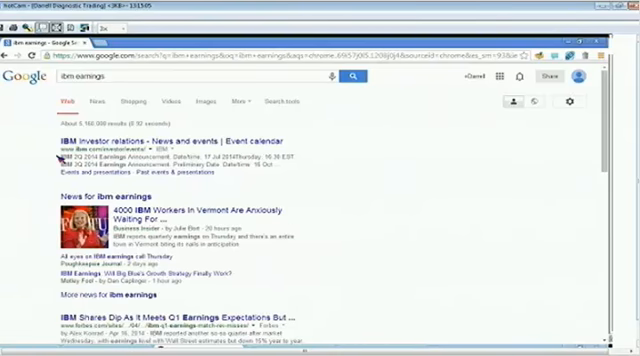
- Scroll down the Google results for 'ibm earnings' toward the news links
scroll(down, 3)
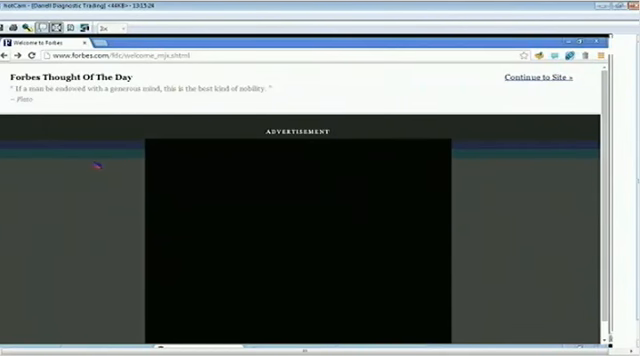
mouse_move(228, 164)
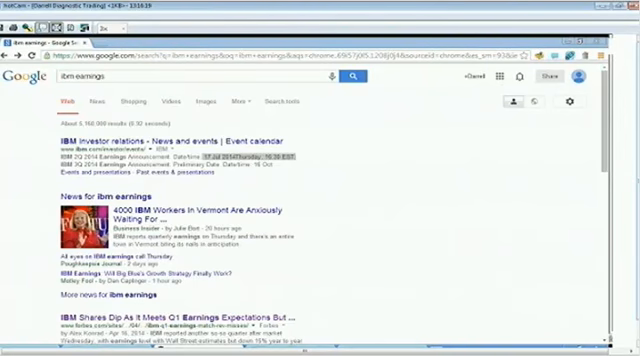
mouse_move(288, 68)
text(general electric)
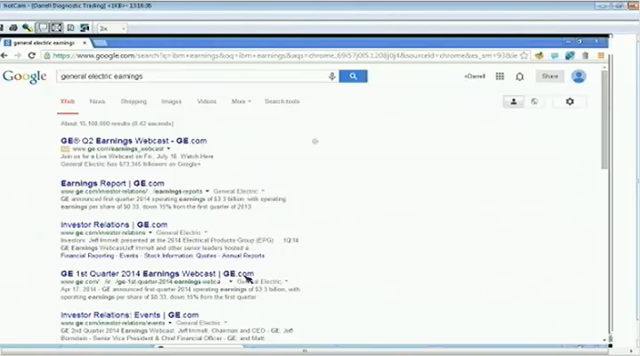
mouse_move(42, 296)
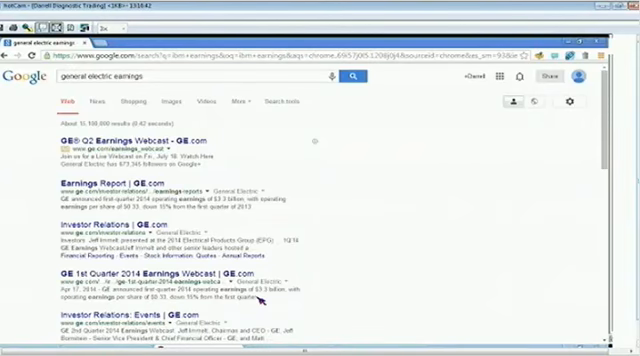
- Scroll the 'general electric earnings' results and follow a result link near the top left
scroll(down, 3)
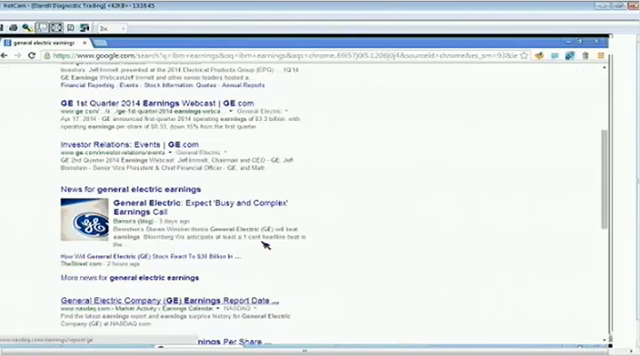
click(120, 304)
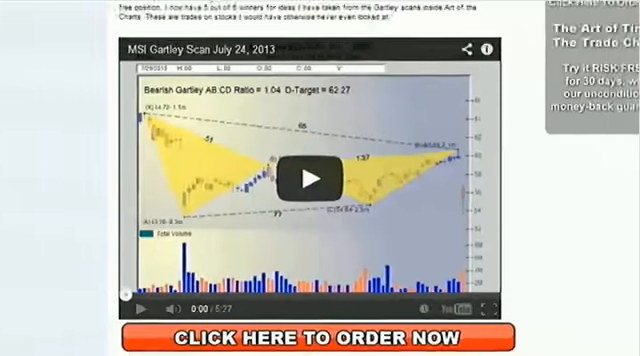
- Leave the MSI Gartley Scan video paused and switch to the trading platform's data listing window
click(310, 180)
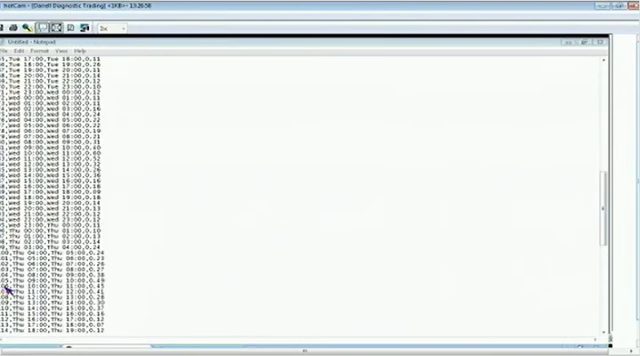
mouse_move(120, 290)
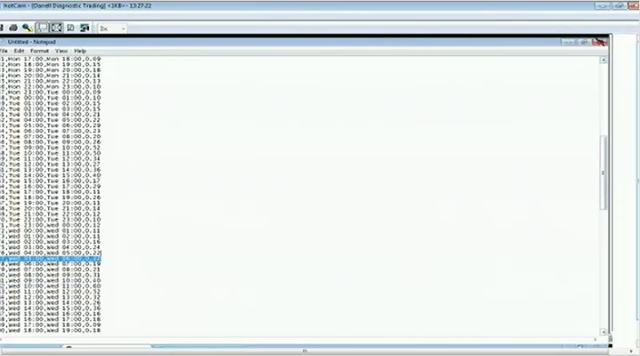
mouse_move(284, 220)
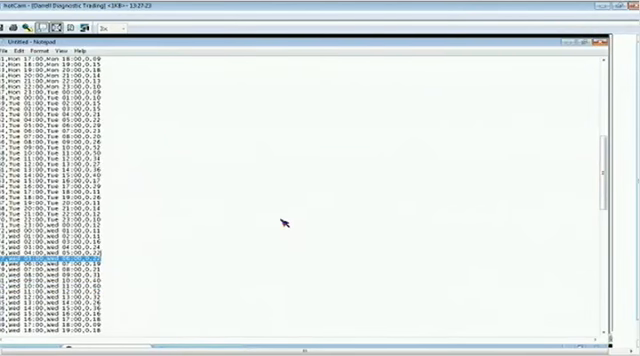
mouse_move(84, 158)
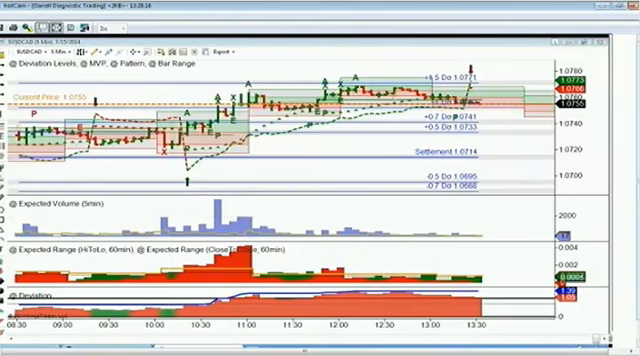
mouse_move(400, 100)
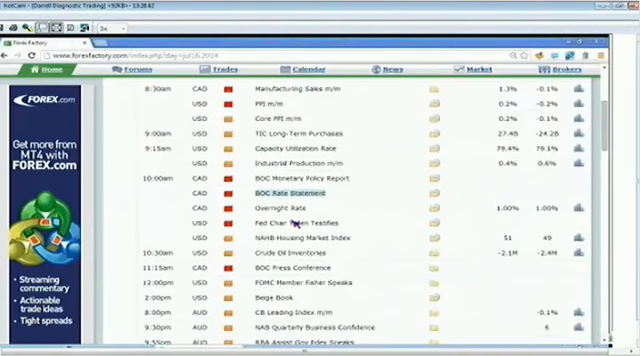
mouse_move(290, 208)
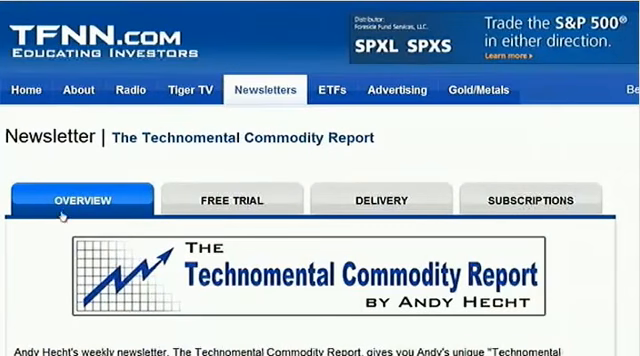
mouse_move(228, 200)
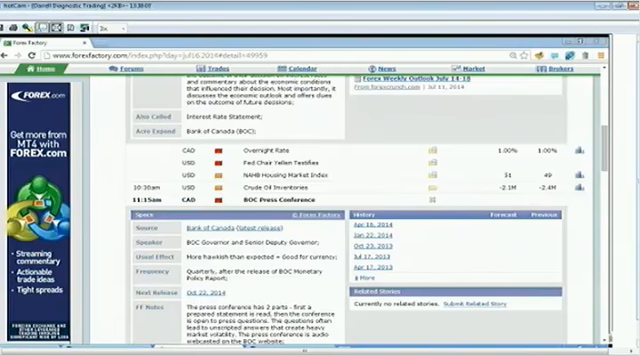
mouse_move(116, 184)
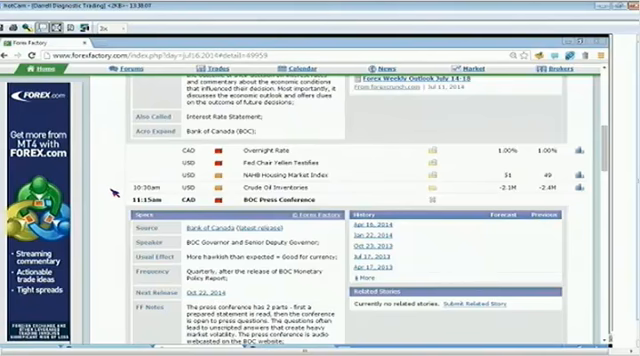
scroll(down, 3)
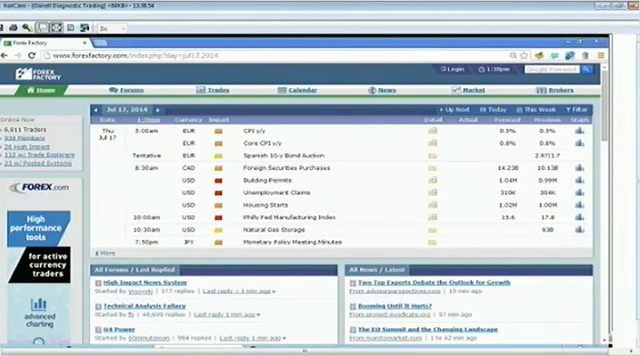
mouse_move(340, 238)
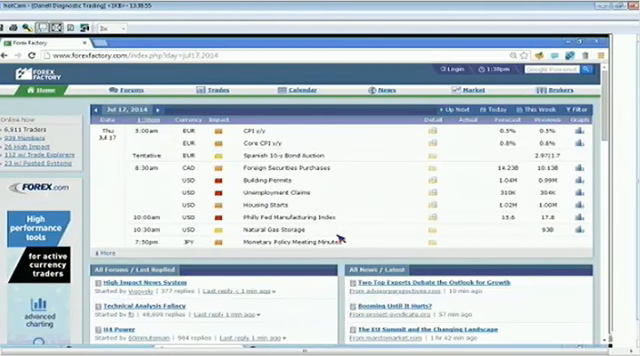
mouse_move(296, 324)
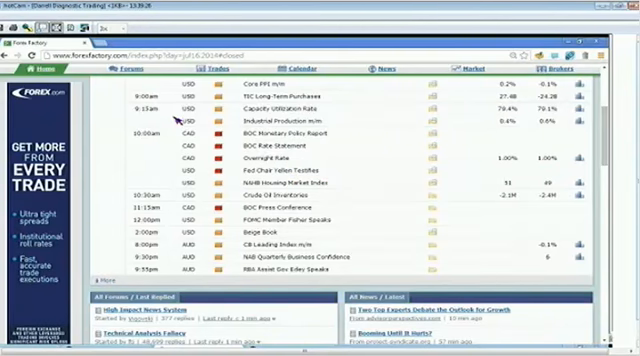
mouse_move(120, 248)
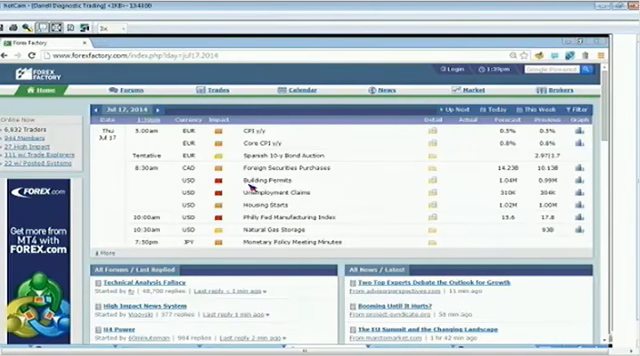
mouse_move(460, 198)
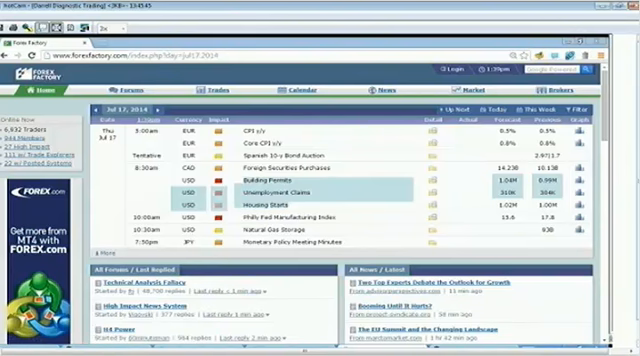
mouse_move(270, 204)
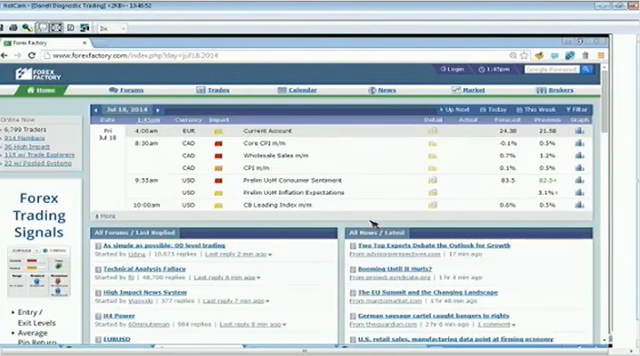
- Expand the Current Account row's specs and actual-versus-forecast release history
click(280, 130)
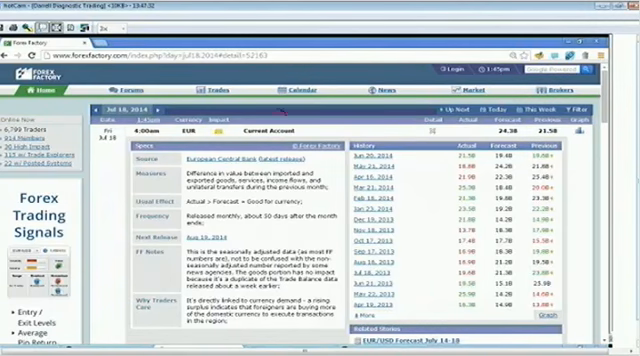
mouse_move(442, 128)
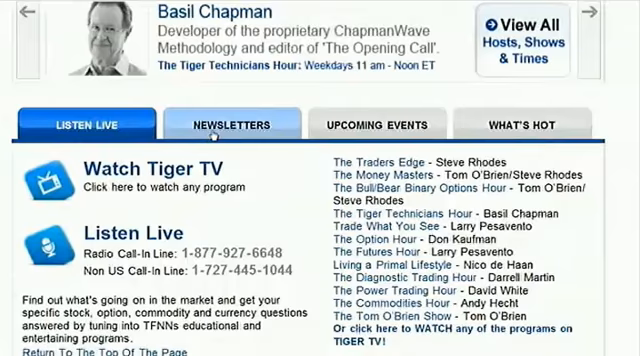
click(228, 124)
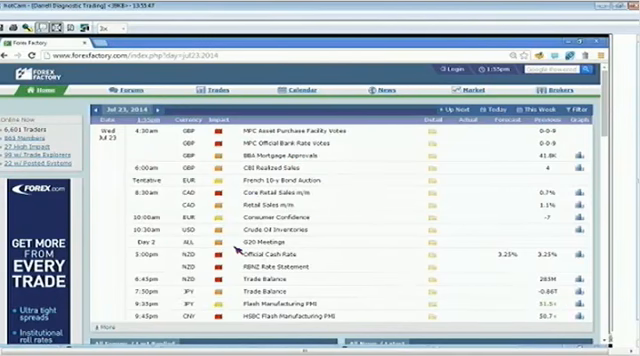
mouse_move(332, 234)
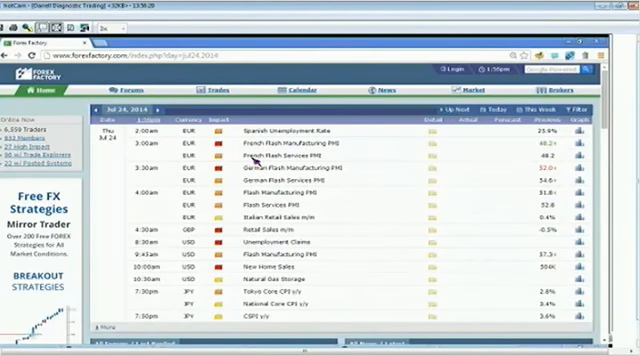
mouse_move(304, 152)
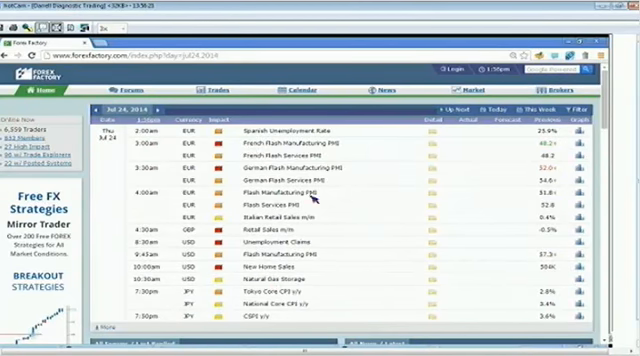
mouse_move(336, 264)
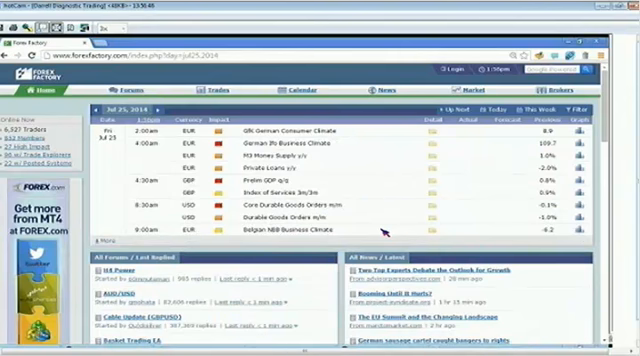
mouse_move(384, 204)
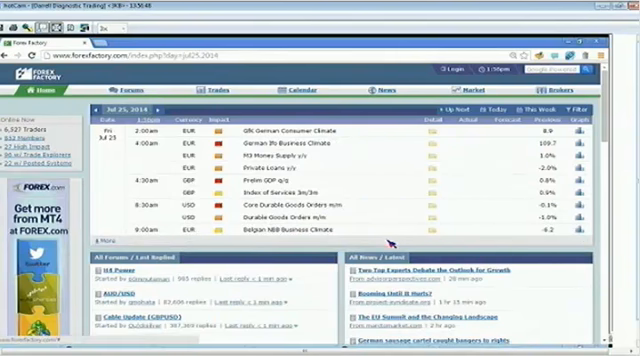